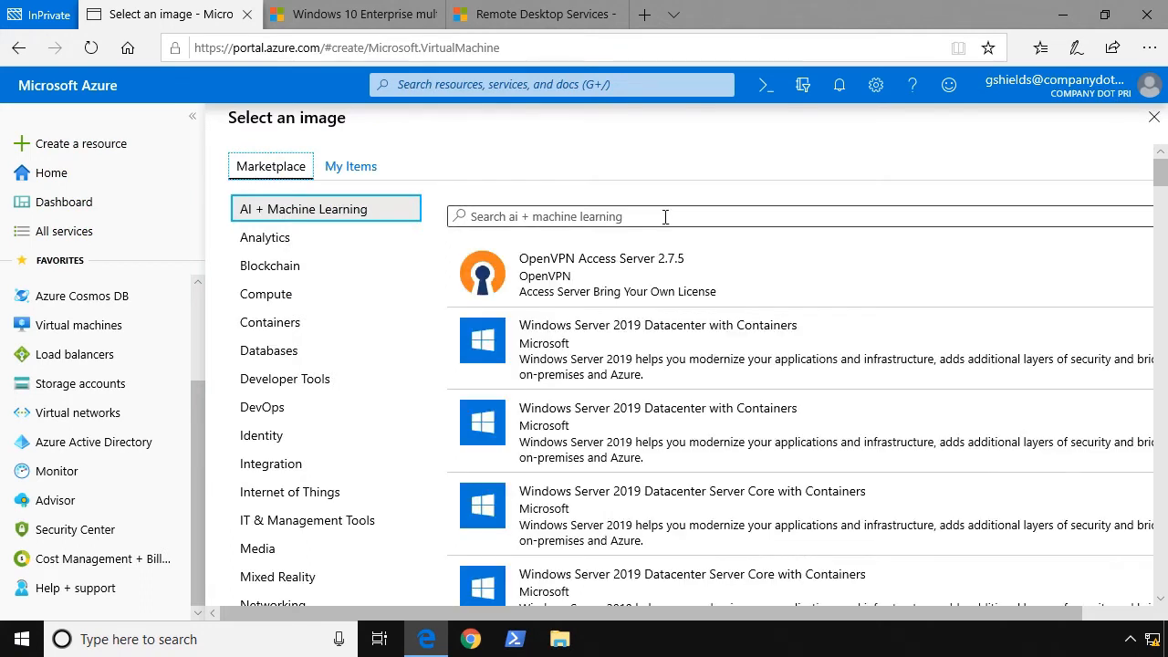
Search the image marketplace for 'windows 10', then show the WVD scaling scripts and empty Profiles share
{"action": "type", "text": "windows 10"}
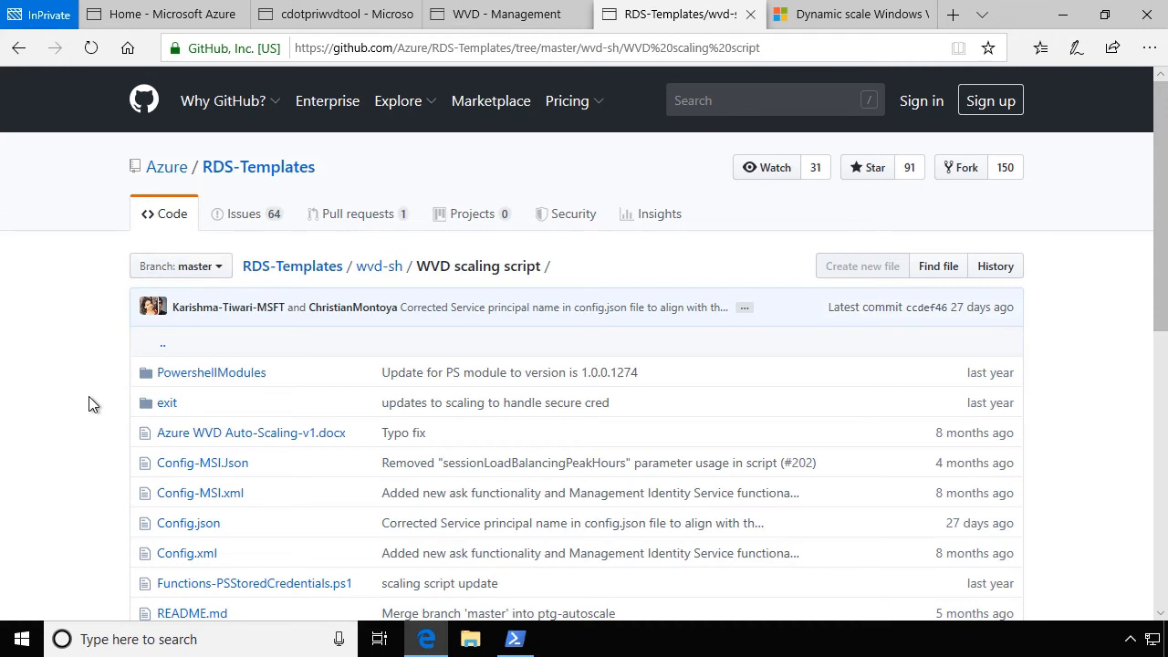
{"action": "left_click", "coordinate": [470, 640]}
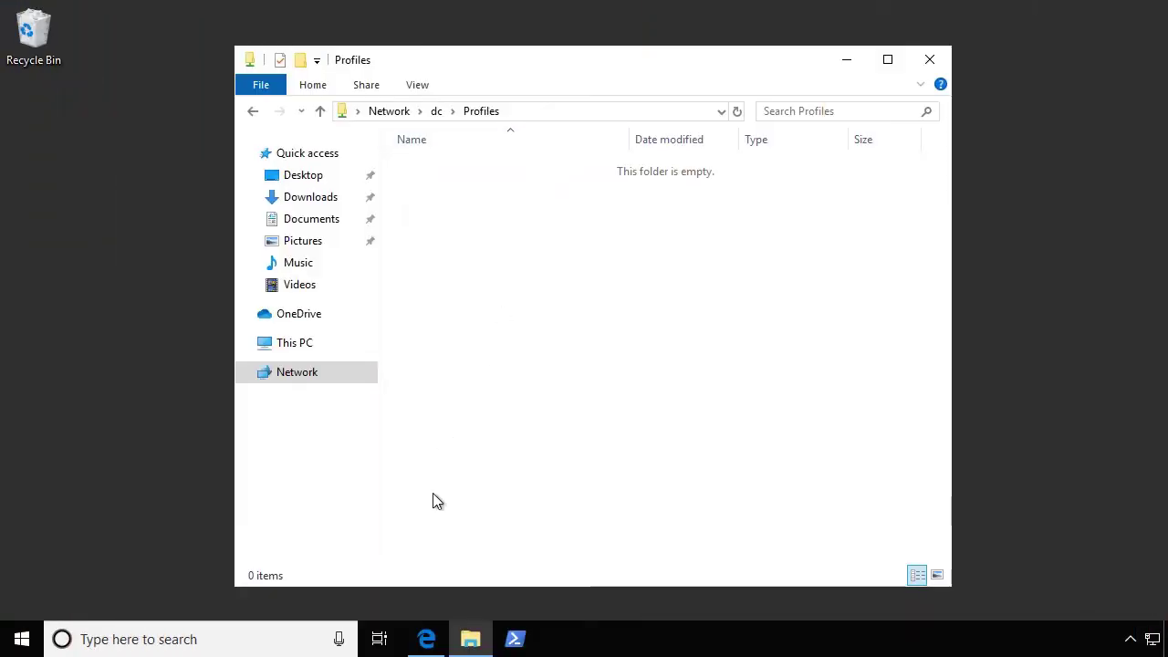